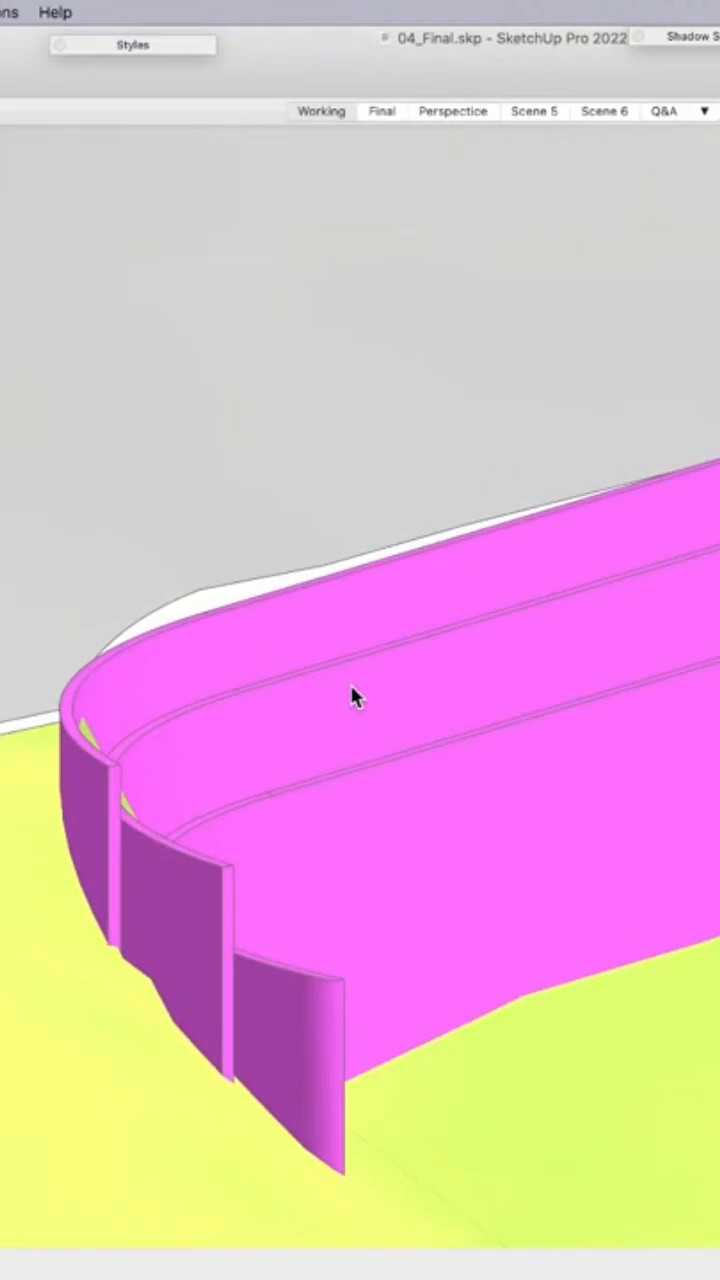
- Switch the 04_Final curved wall model to the Working scene
left_click(320, 110)
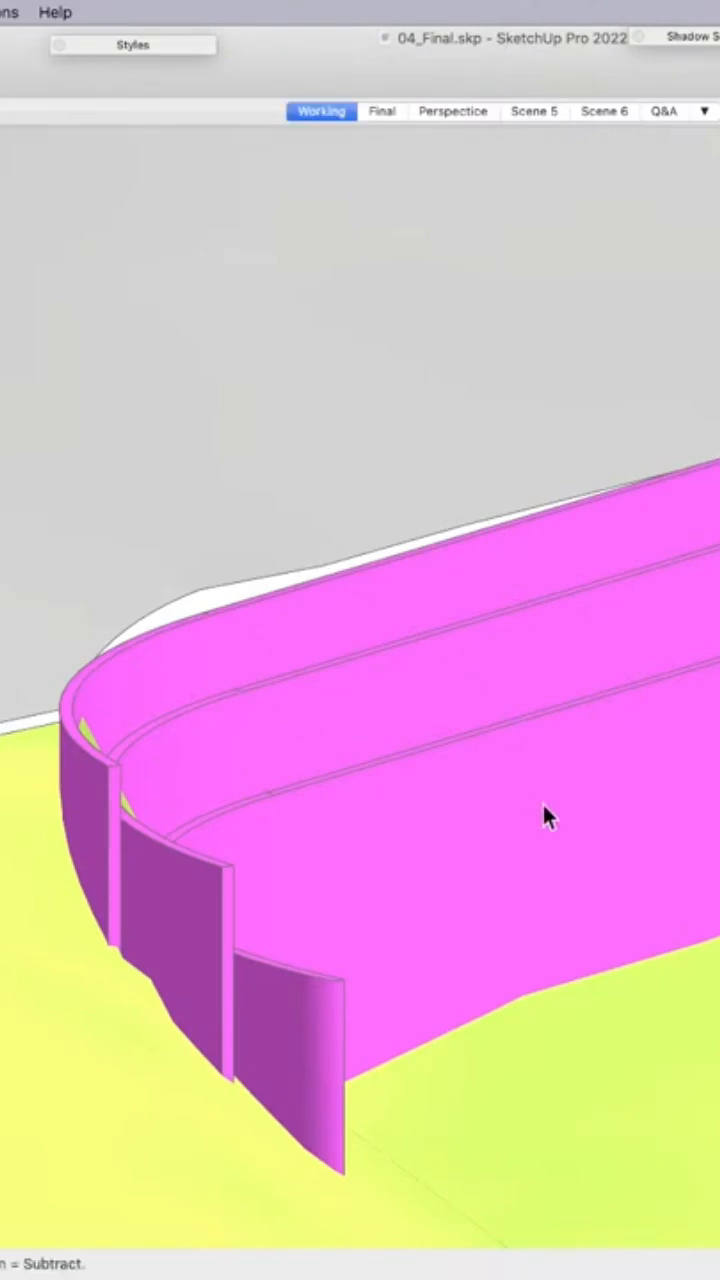
mouse_move(560, 988)
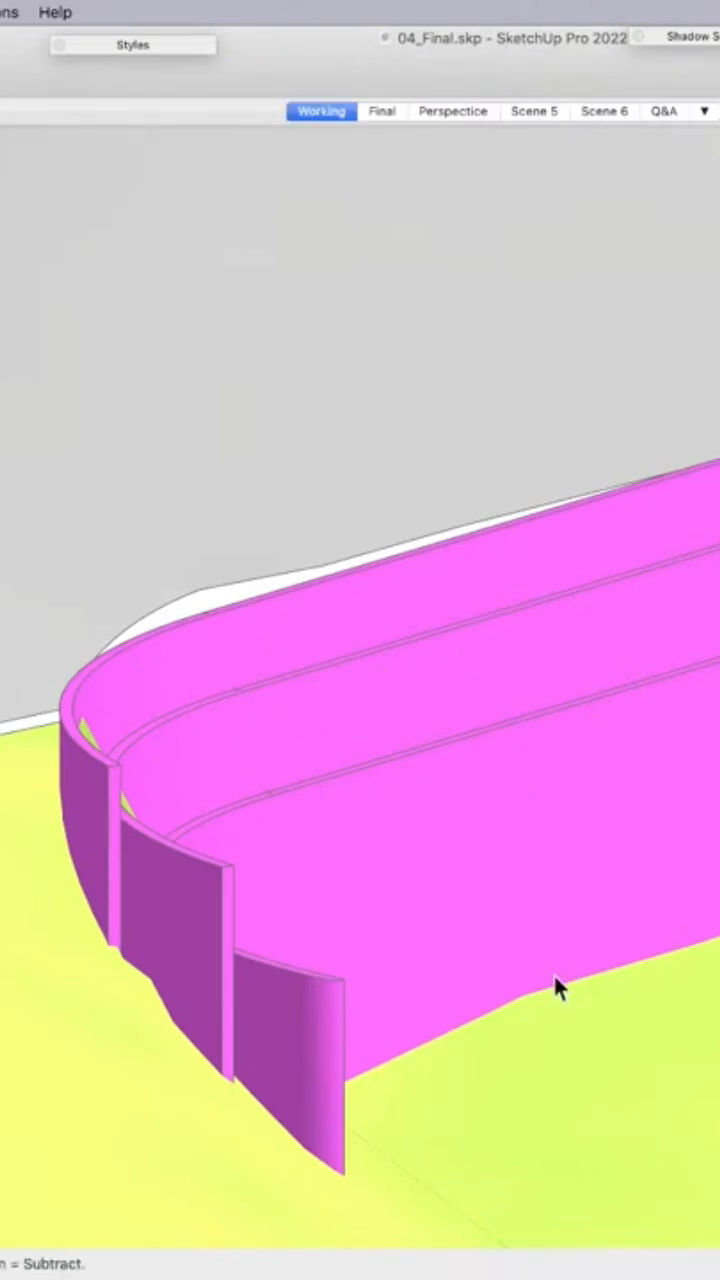
mouse_move(278, 570)
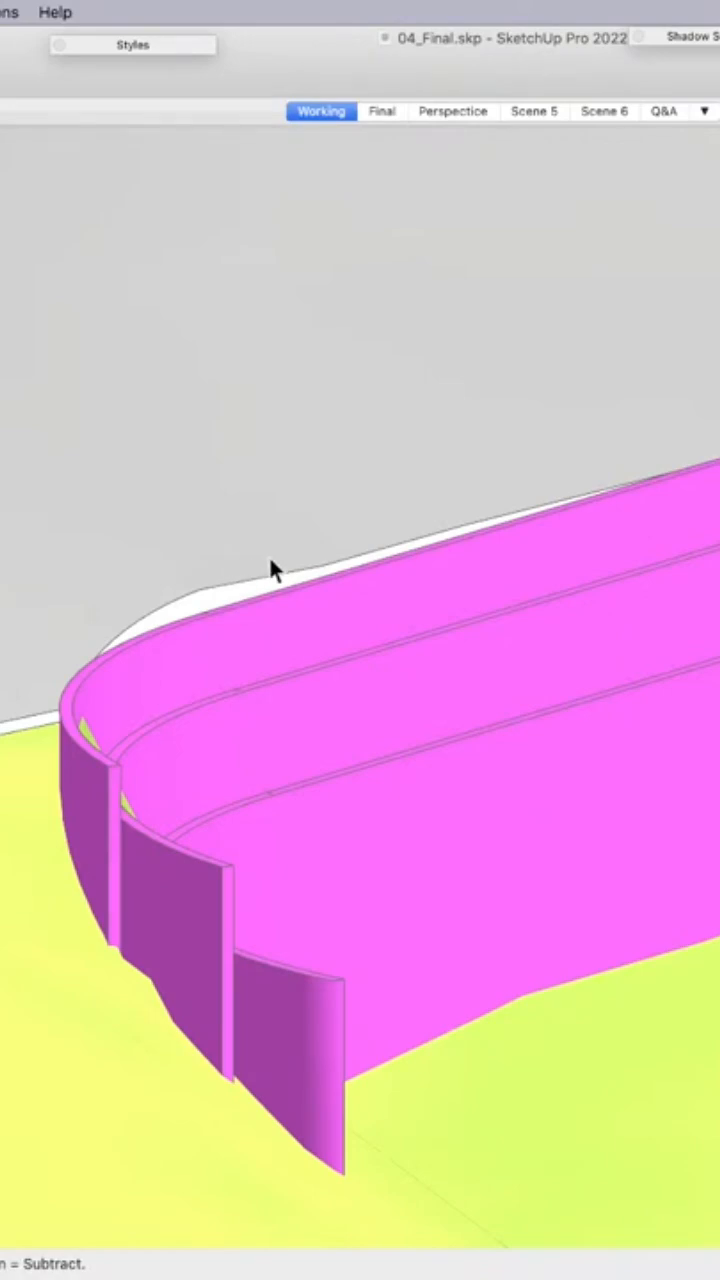
mouse_move(608, 480)
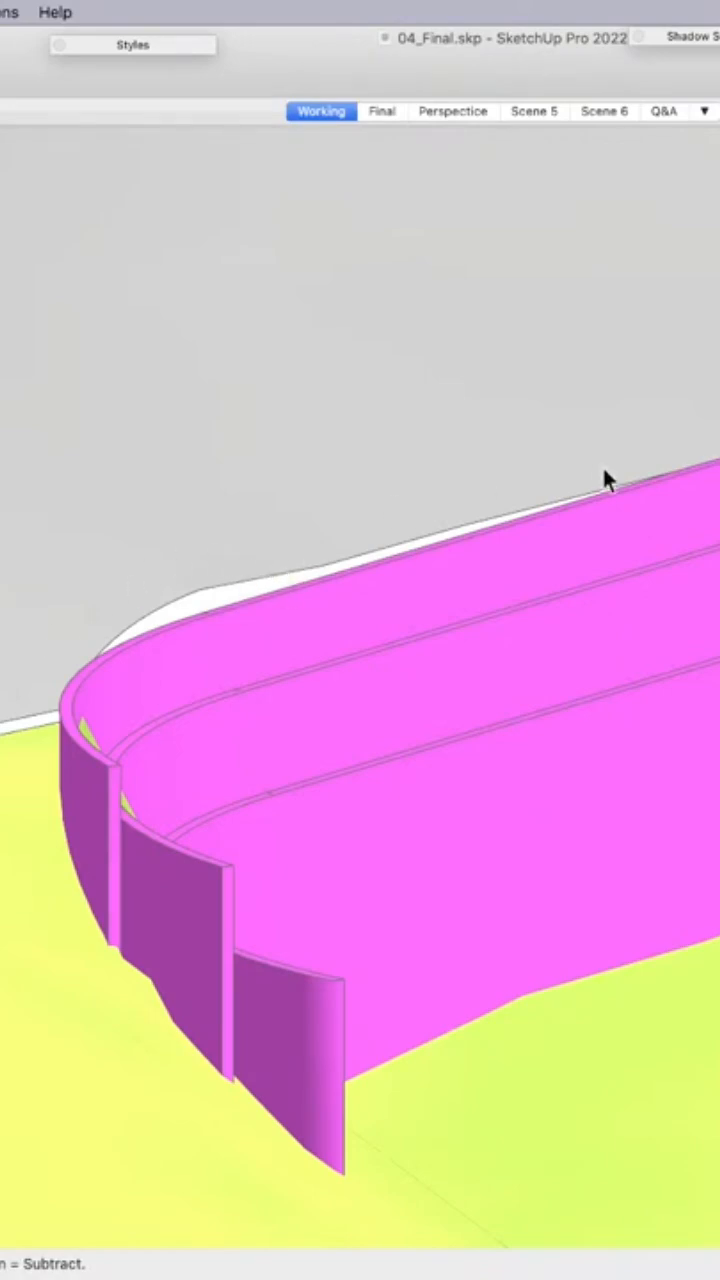